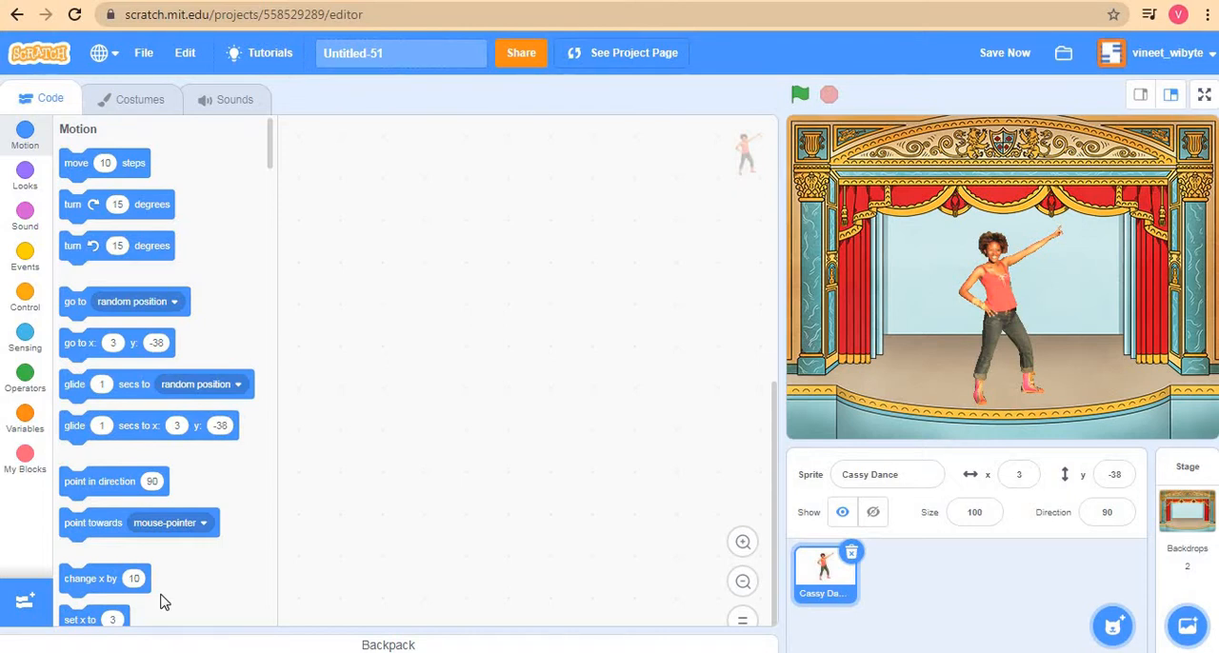
{"action": "mouse_move", "coordinate": [946, 299]}
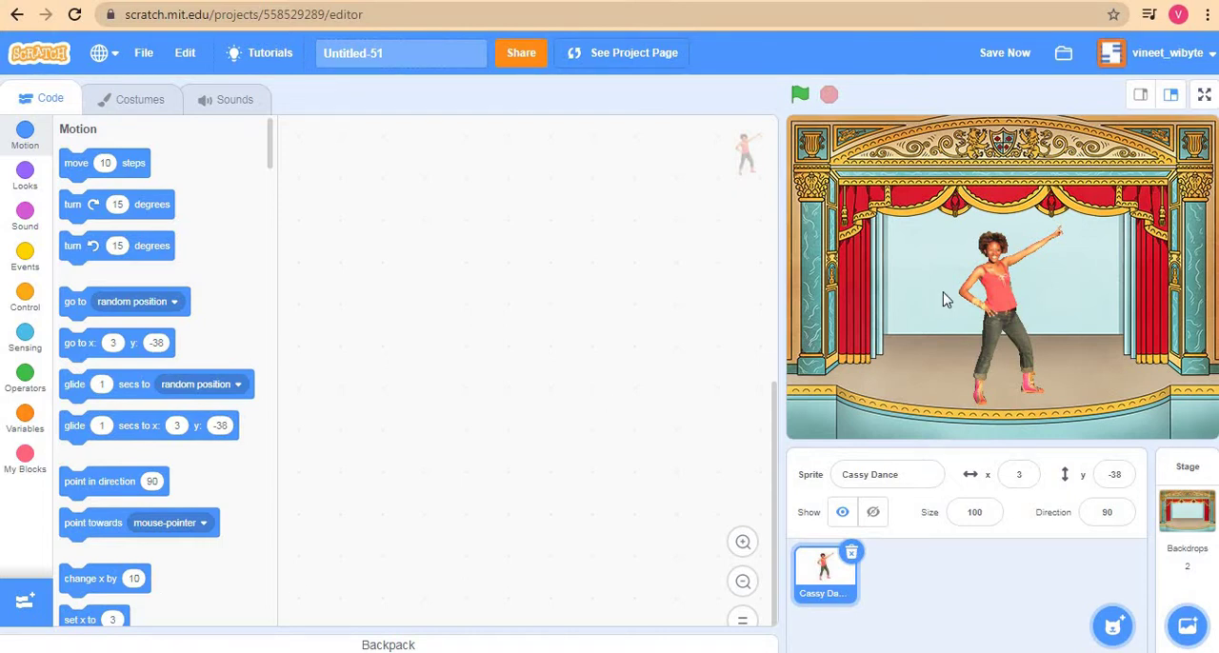
{"action": "mouse_move", "coordinate": [810, 370]}
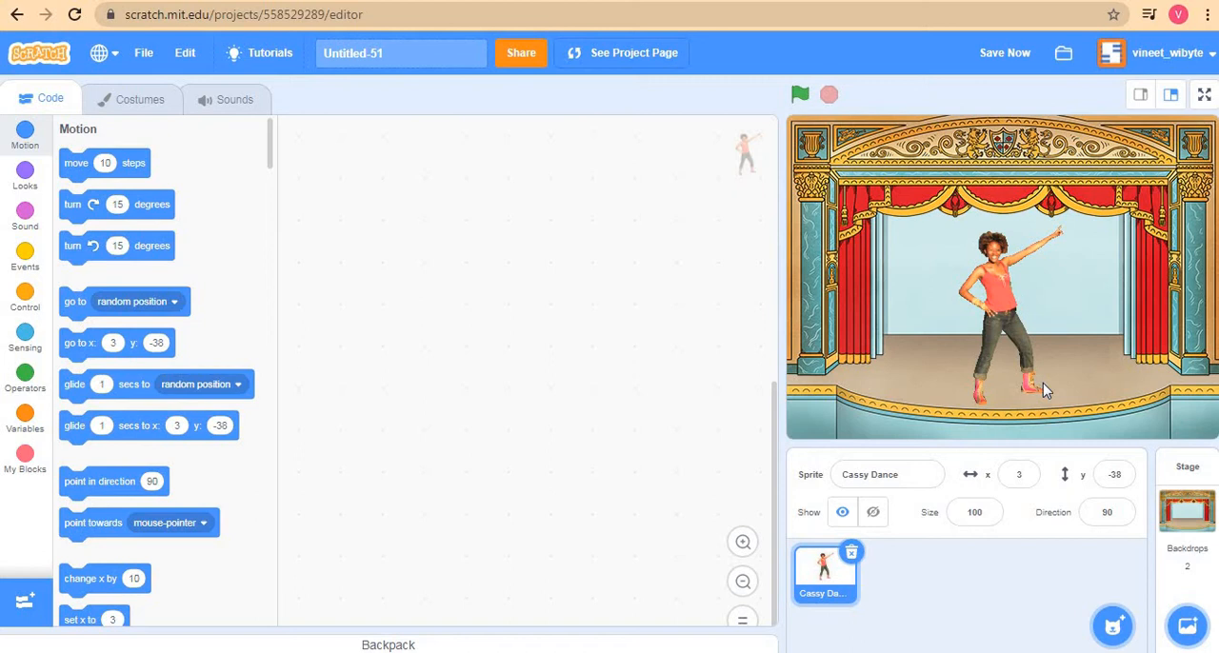
{"action": "mouse_move", "coordinate": [894, 330]}
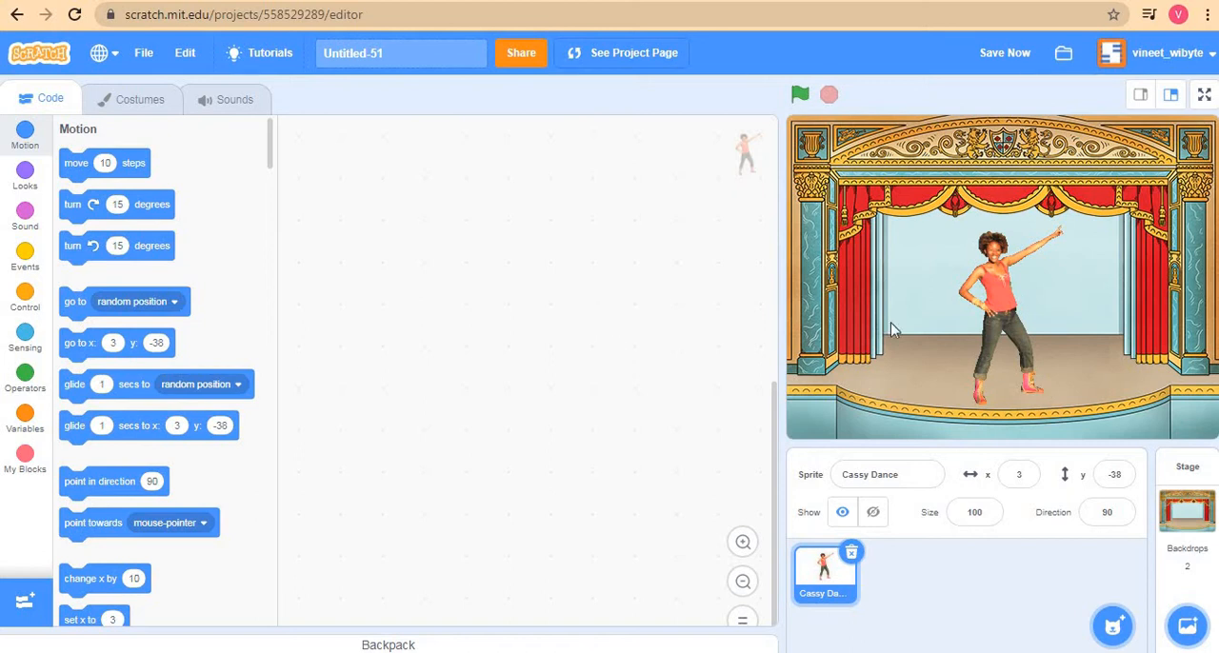
{"action": "mouse_move", "coordinate": [1037, 314]}
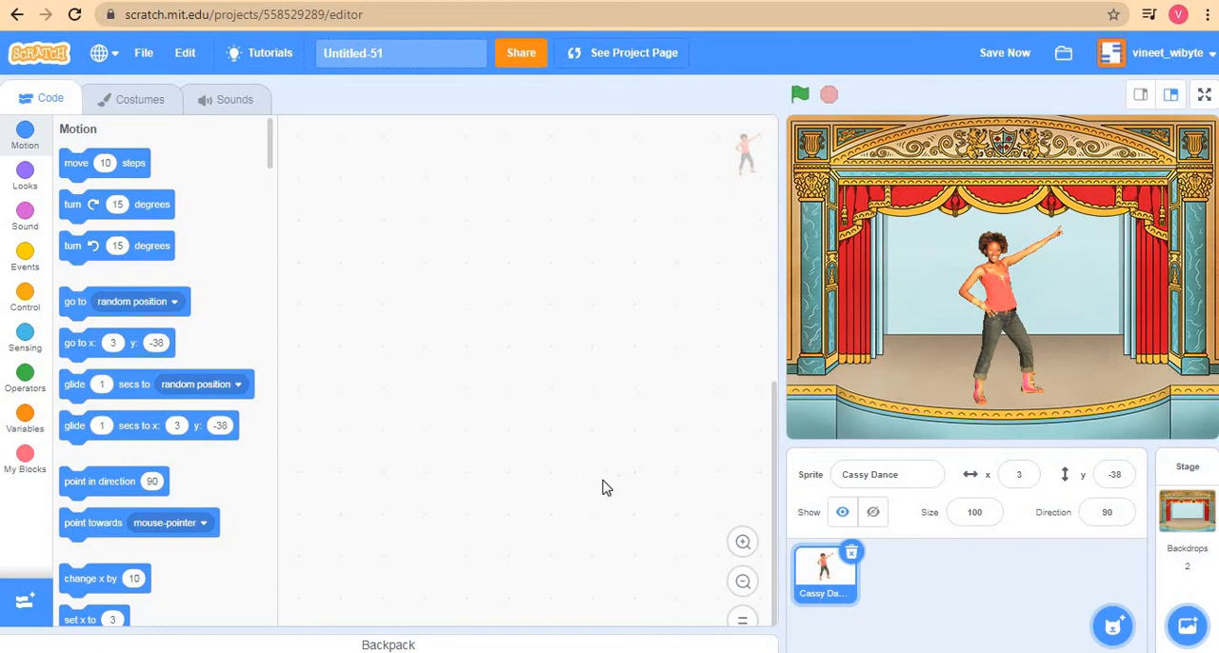
{"action": "mouse_move", "coordinate": [23, 254]}
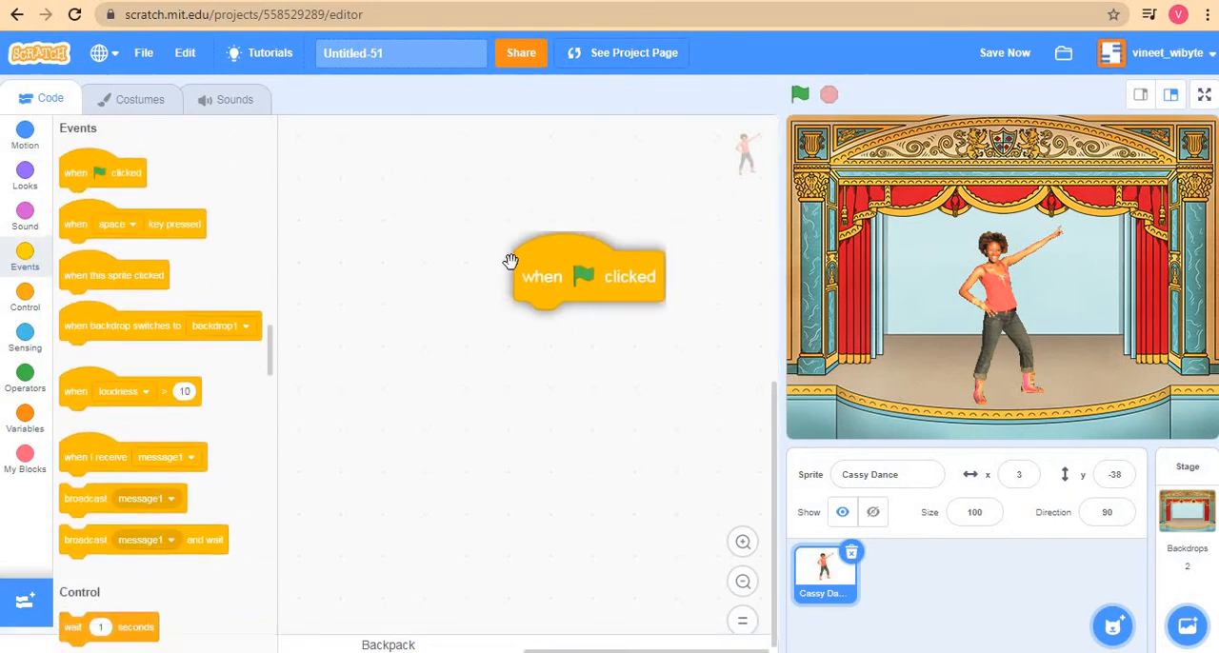
- Attach a 'set effect to 0' Looks block under the green-flag hat and open its effect list
{"action": "left_click", "coordinate": [25, 176]}
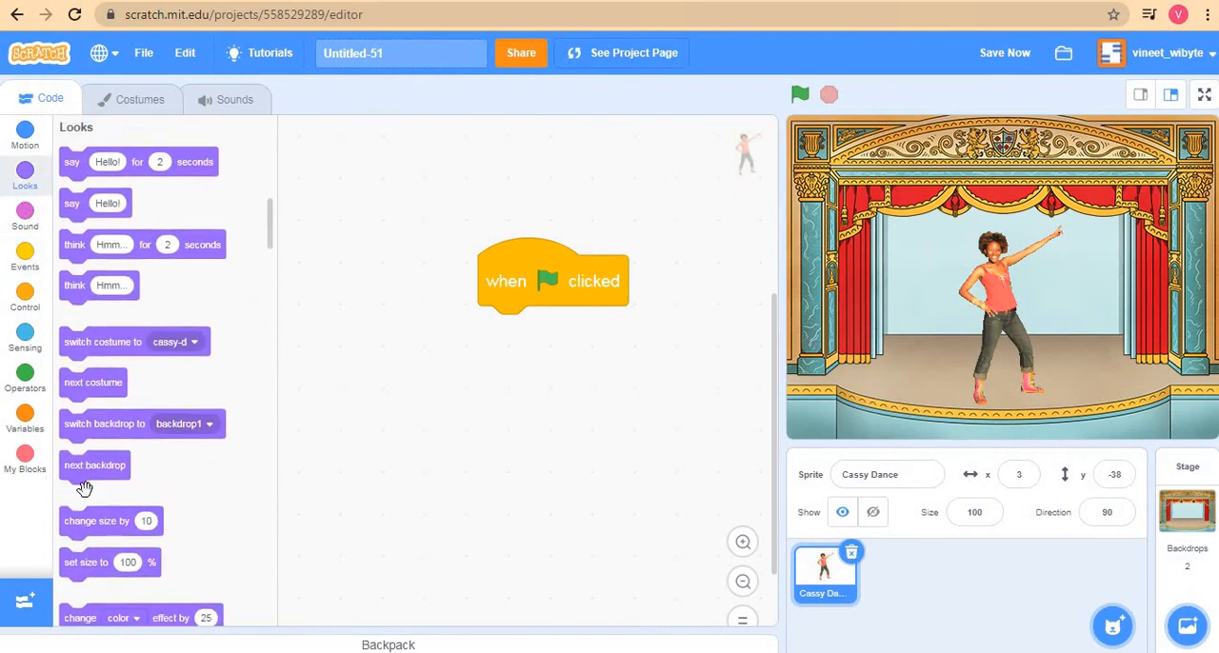
{"action": "left_click", "coordinate": [1004, 52]}
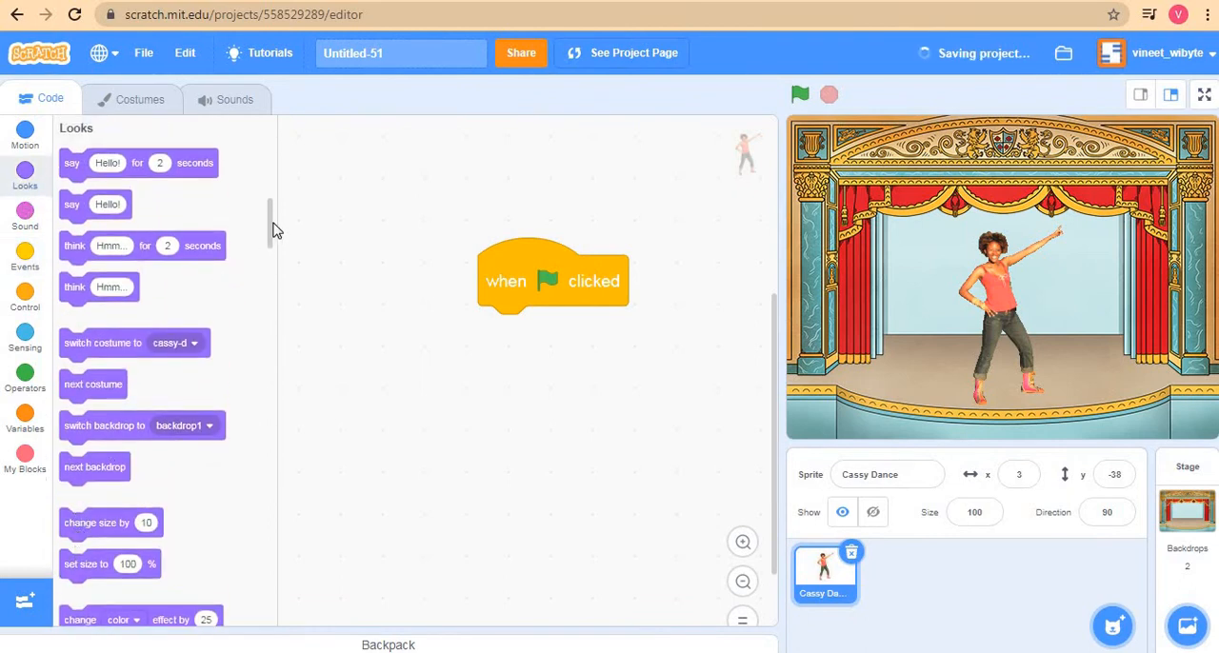
{"action": "scroll", "scroll_direction": "down", "scroll_amount": 3}
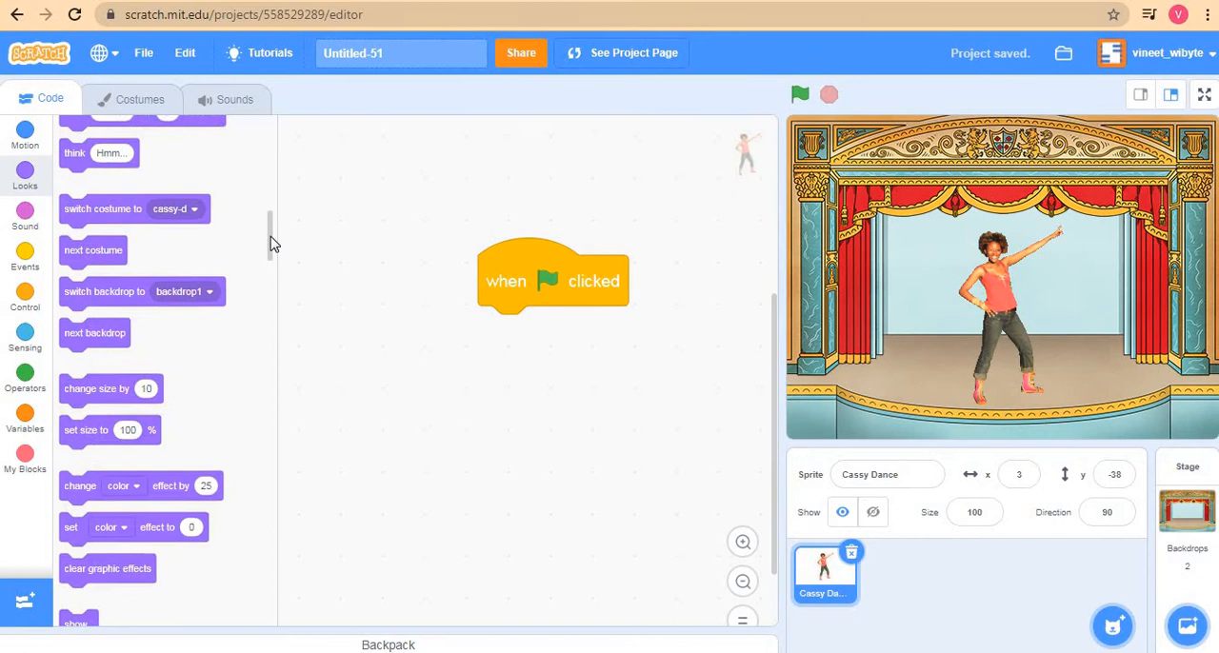
{"action": "left_click_drag", "start_coordinate": [71, 527], "coordinate": [498, 331]}
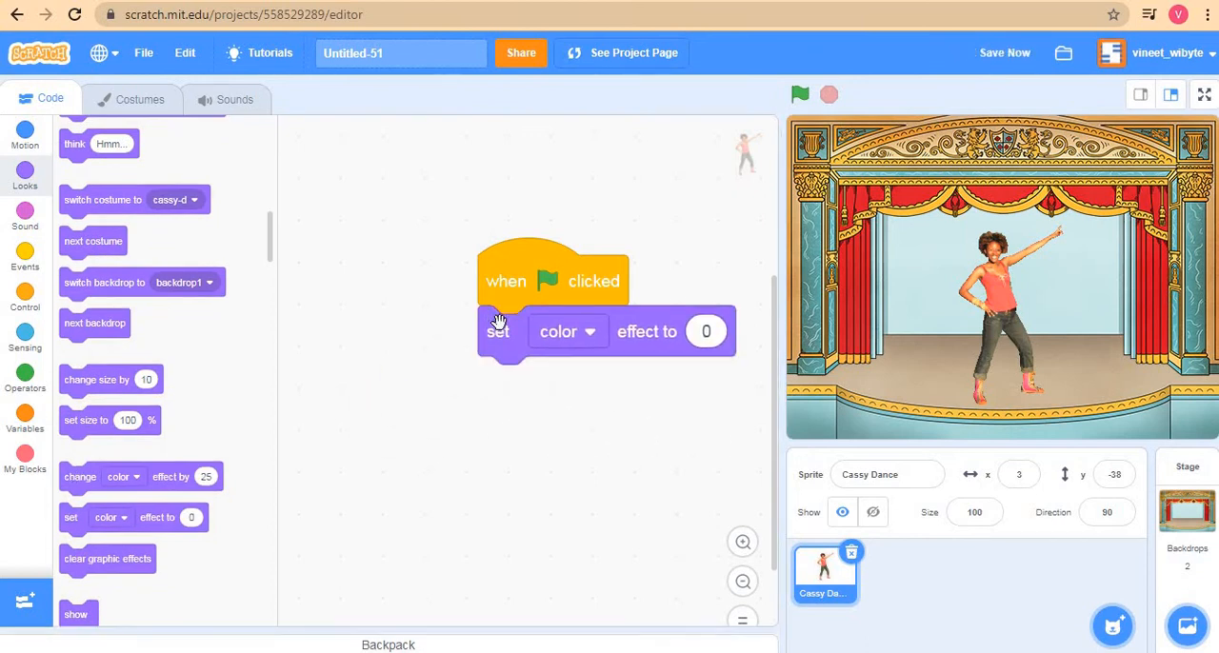
{"action": "left_click", "coordinate": [566, 331]}
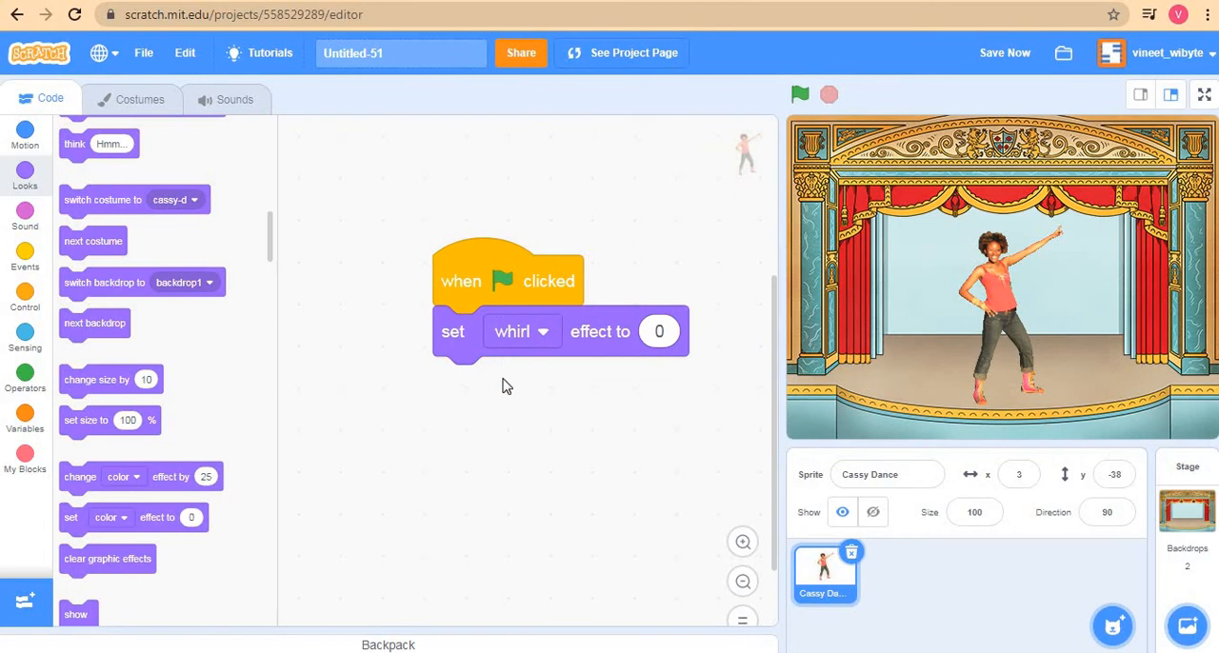
{"action": "mouse_move", "coordinate": [24, 300]}
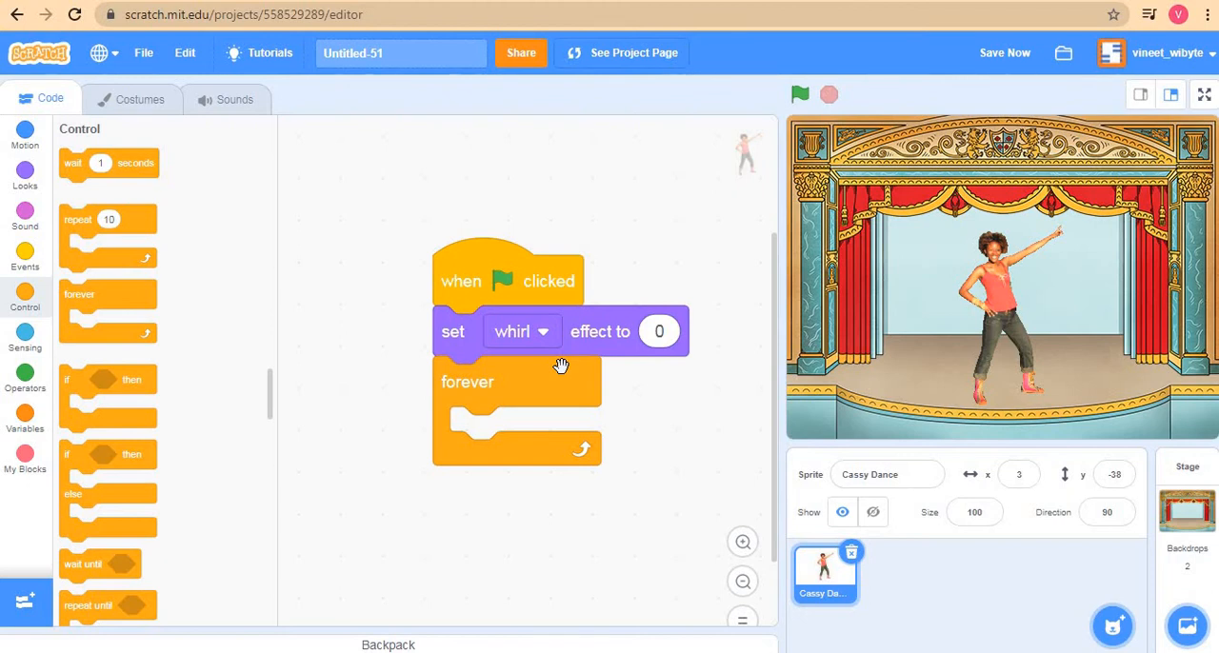
{"action": "mouse_move", "coordinate": [149, 330]}
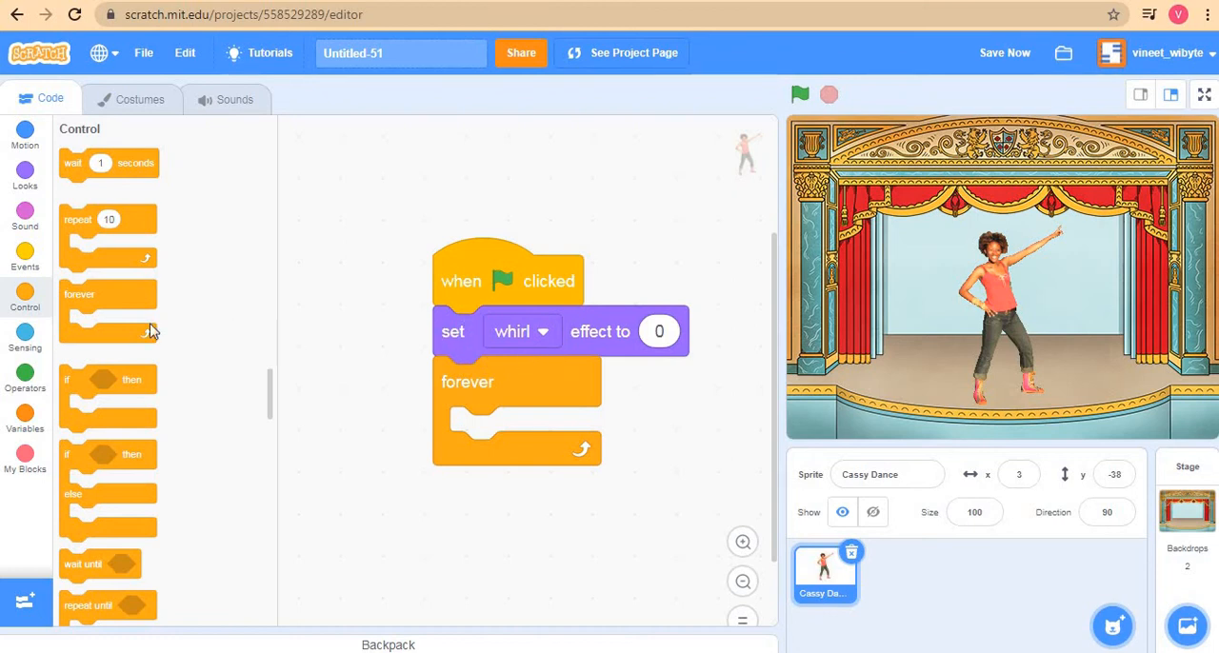
- Return to the Looks blocks and scroll down through them
{"action": "left_click", "coordinate": [24, 174]}
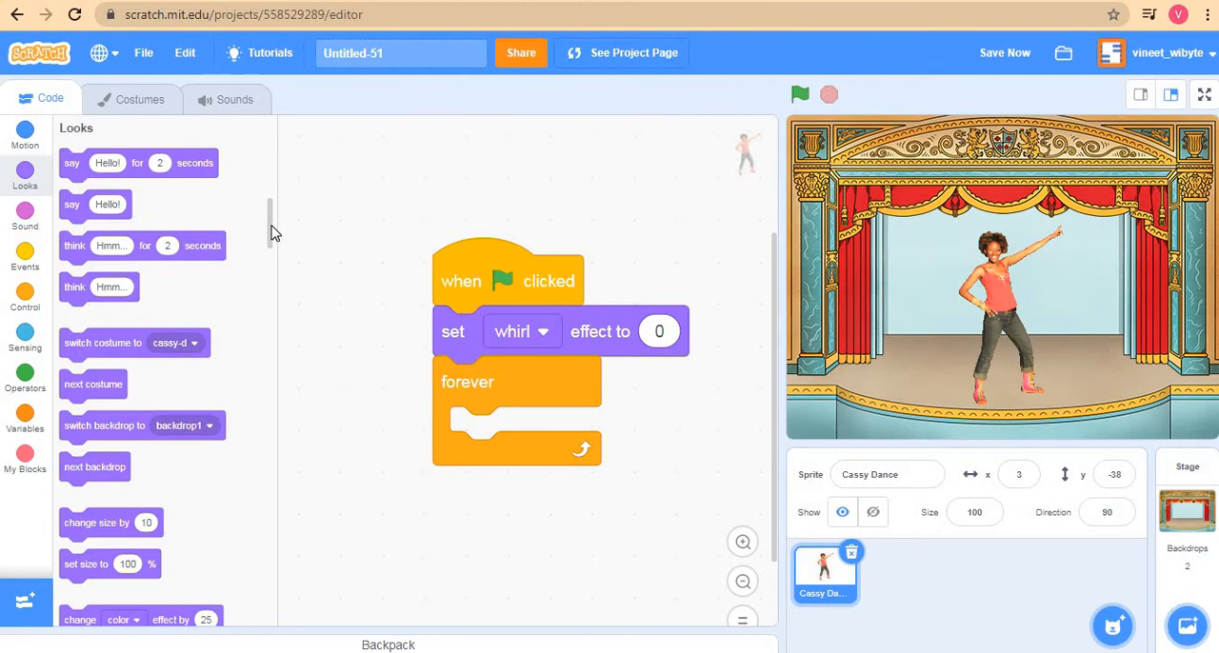
{"action": "scroll", "scroll_direction": "down", "scroll_amount": 3}
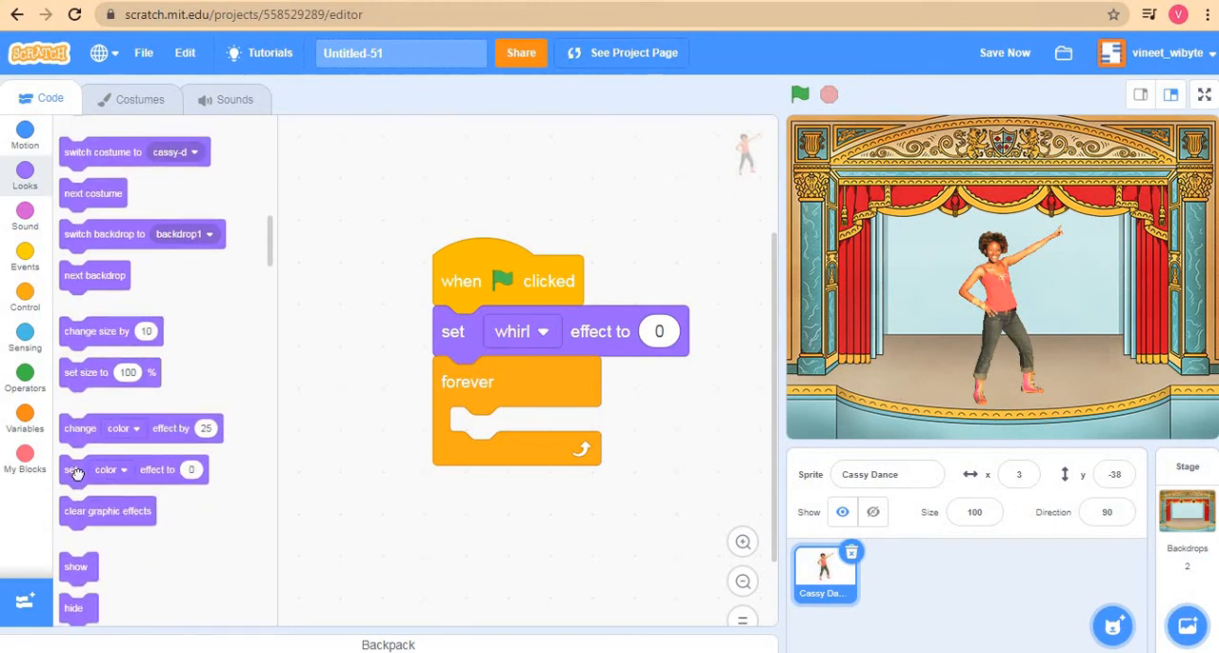
- Switch the looped effect block to whirl, then bring up the Control blocks
{"action": "left_click", "coordinate": [521, 331]}
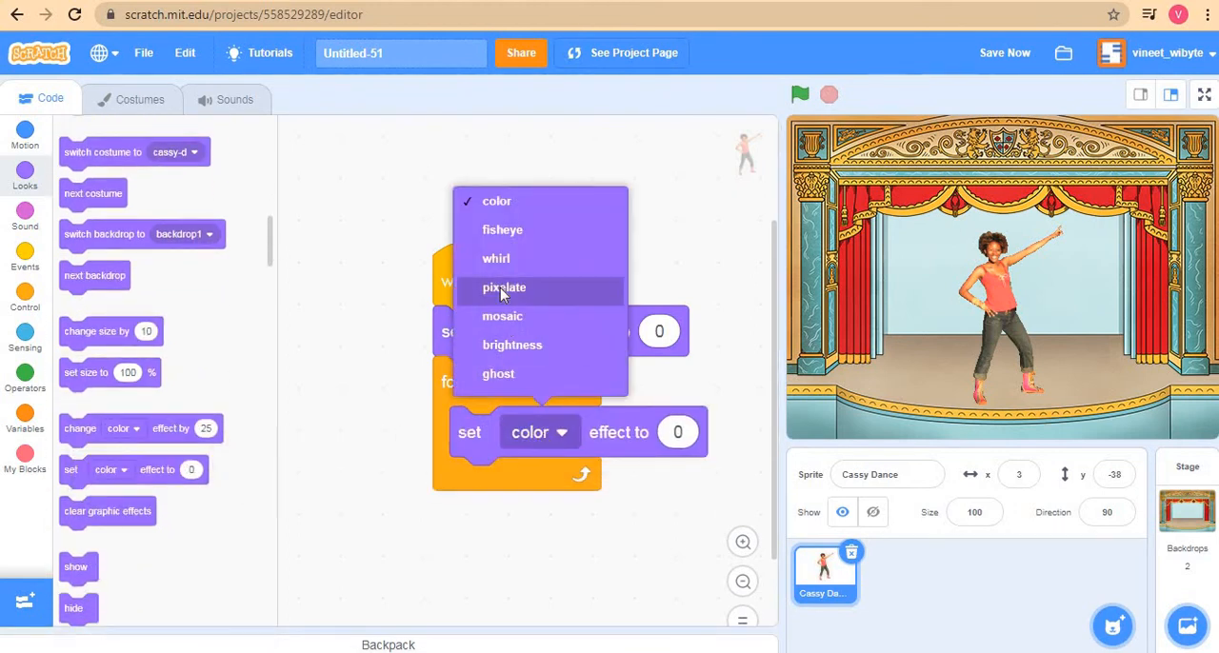
{"action": "left_click", "coordinate": [496, 258]}
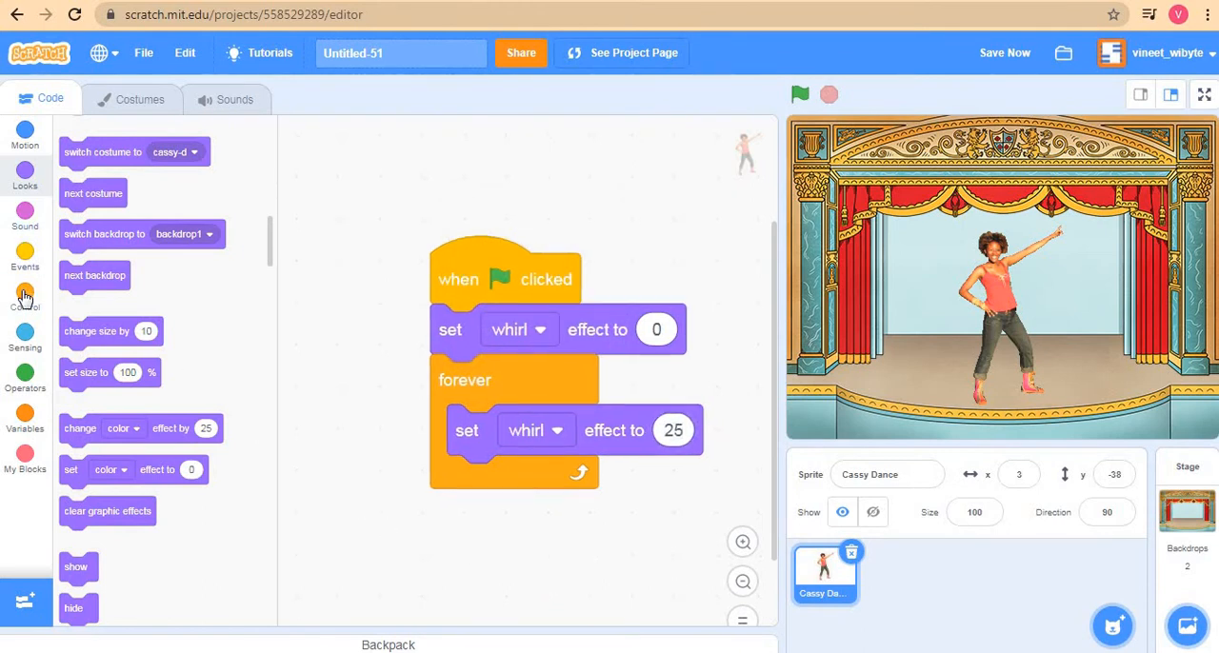
{"action": "left_click", "coordinate": [25, 296]}
{"action": "type", "text": "0."}
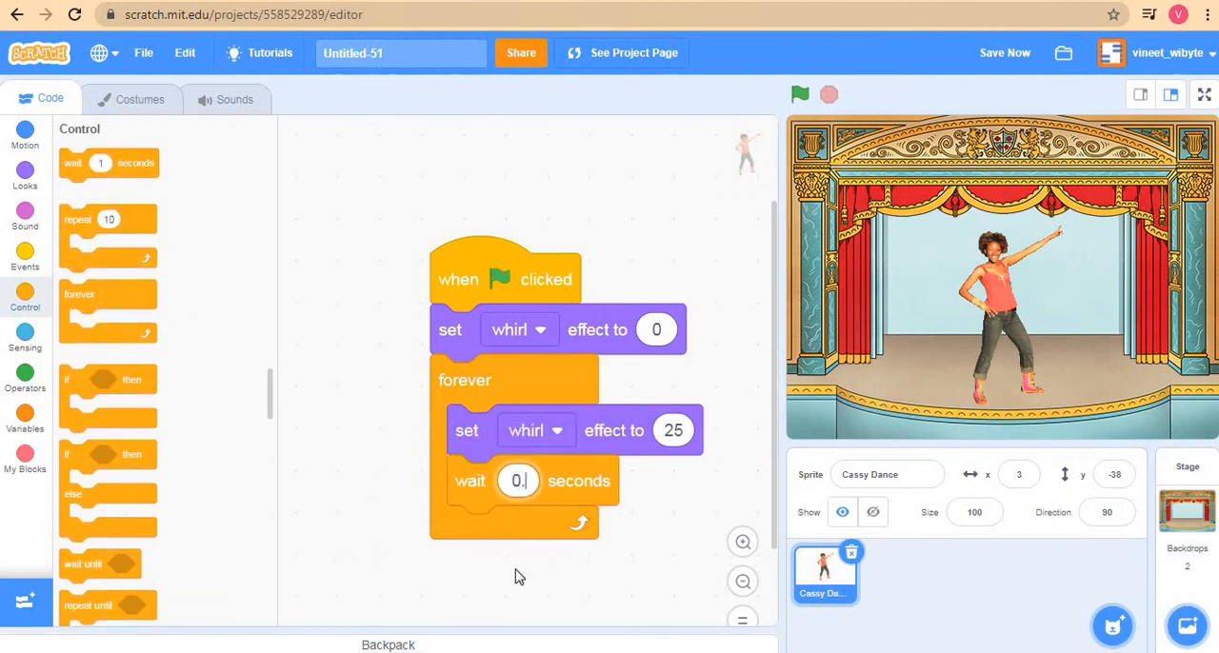
- Duplicate the whirl-and-wait pair inside the forever loop
{"action": "right_click", "coordinate": [469, 434]}
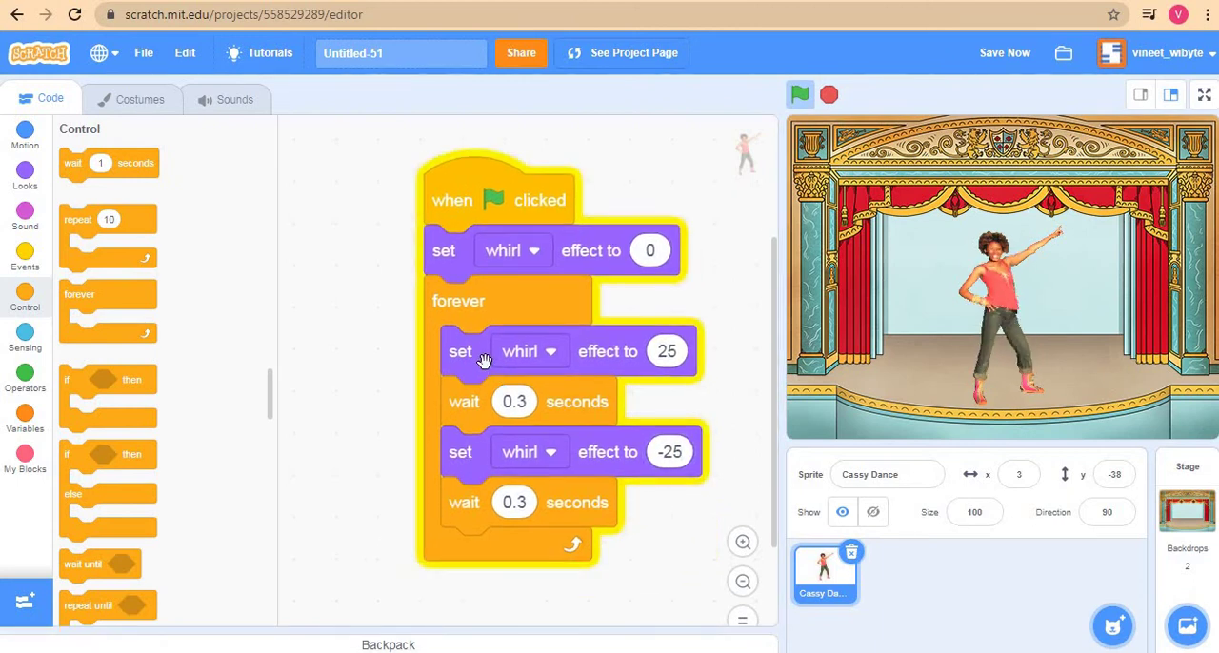
{"action": "mouse_move", "coordinate": [483, 384]}
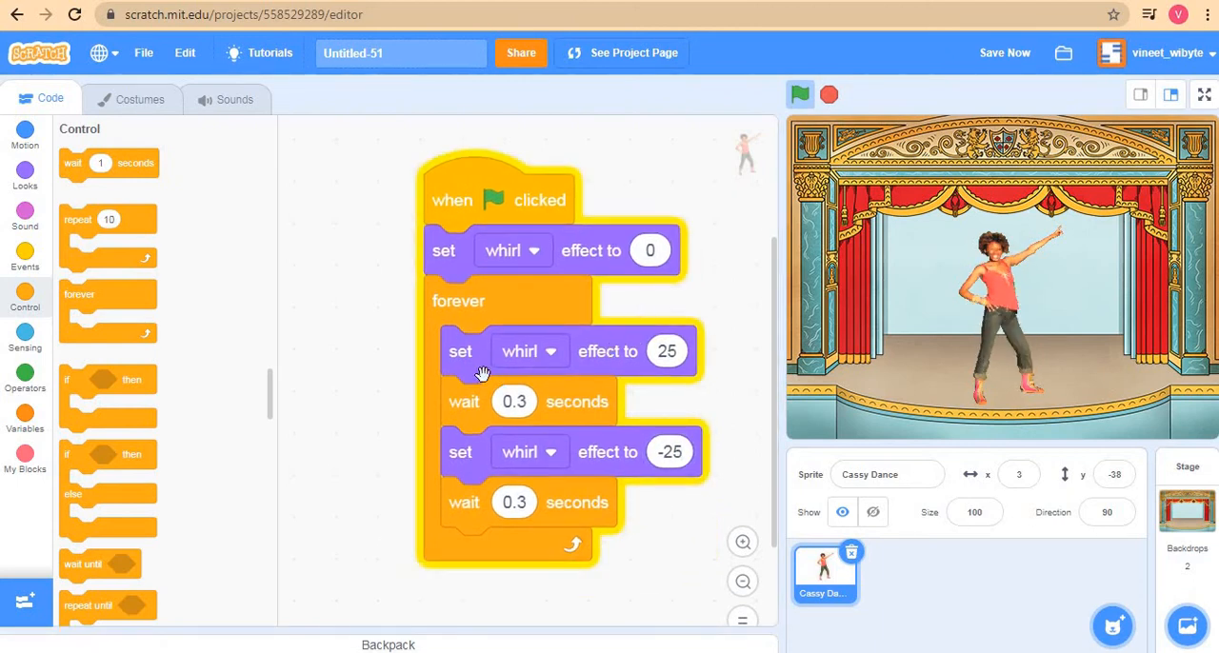